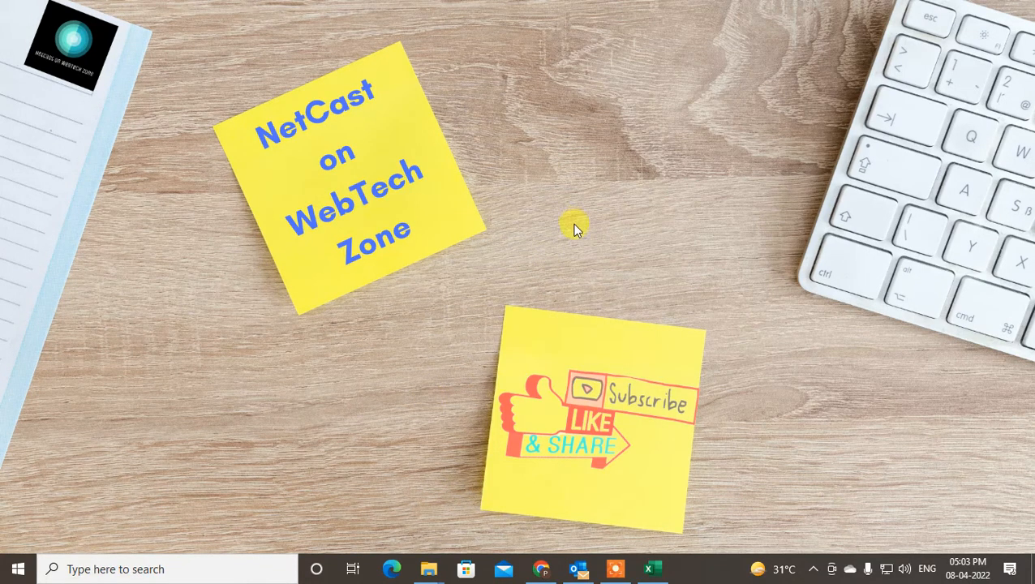
pyautogui.moveTo(500, 41)
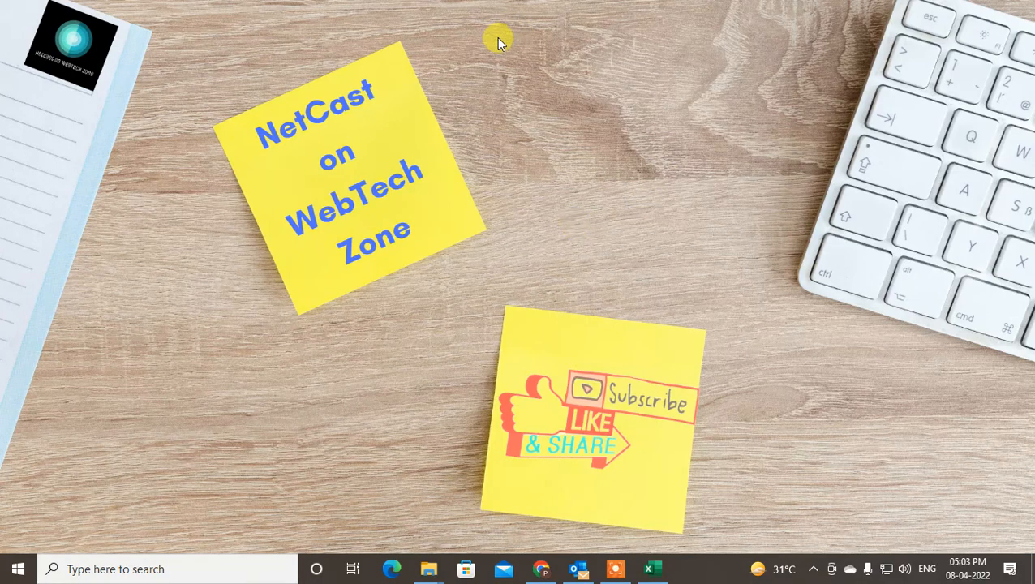
# Launch Outlook from the Windows taskbar, landing on the Sent Items folder
pyautogui.rightClick(498, 43)
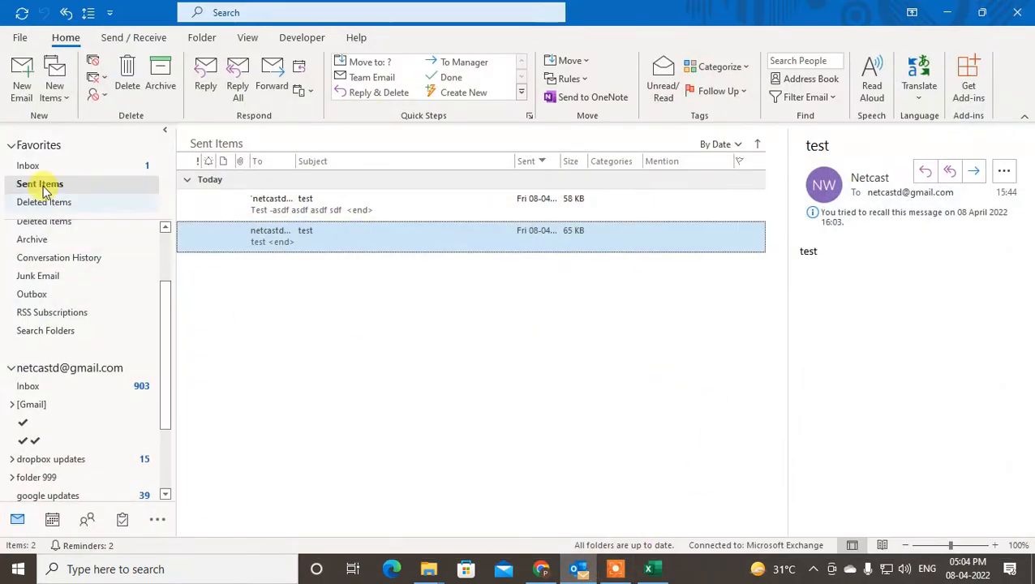
# Delete both Microsoft account security emails from the Inbox, leaving the welcome email
pyautogui.click(27, 165)
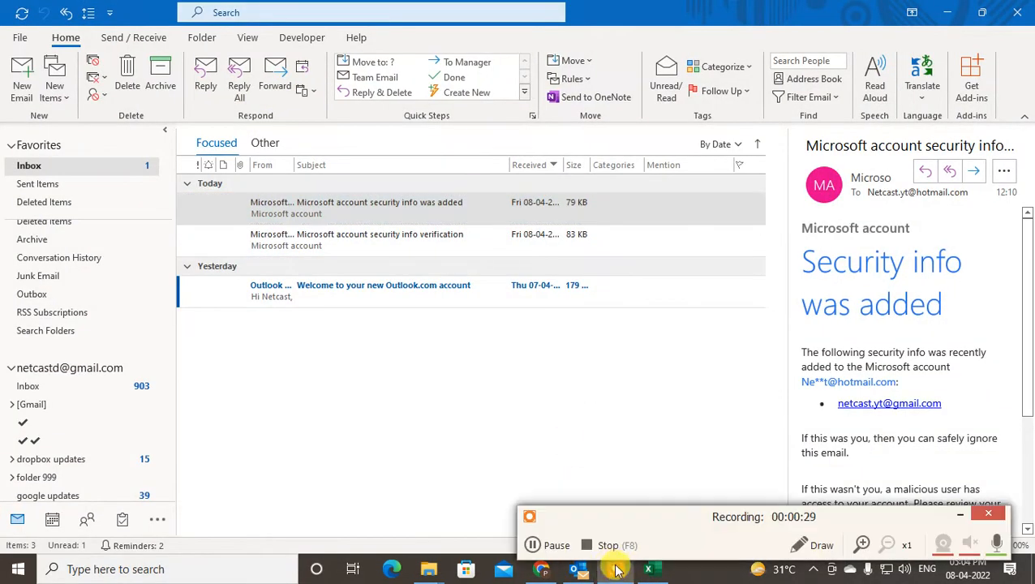
pyautogui.click(357, 207)
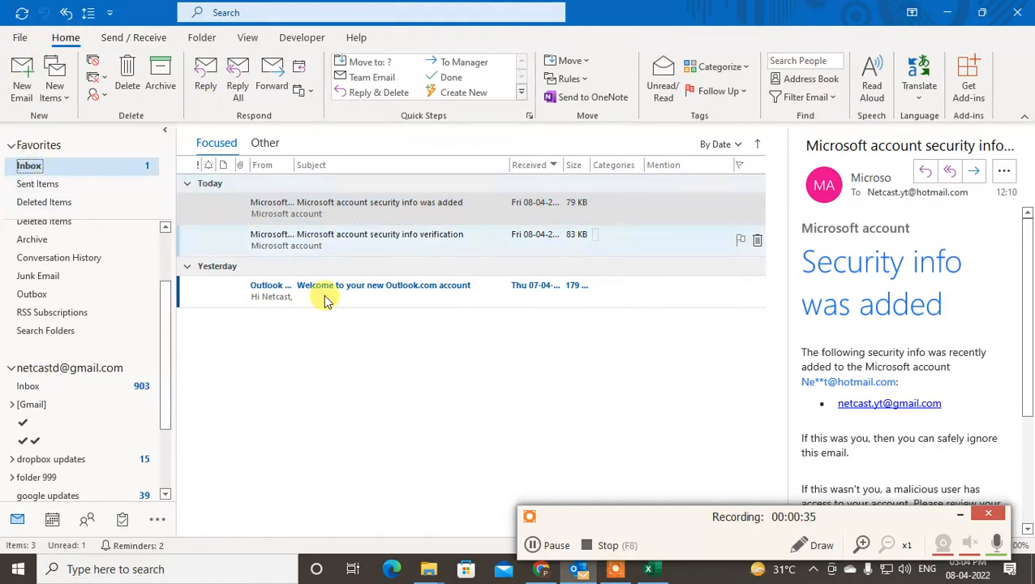
pyautogui.click(357, 208)
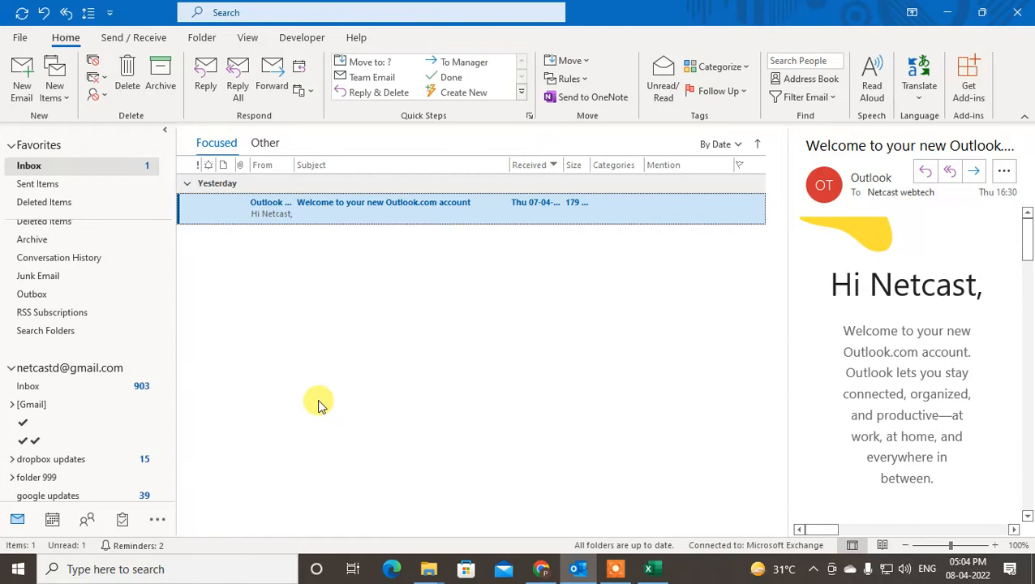
pyautogui.moveTo(782, 292)
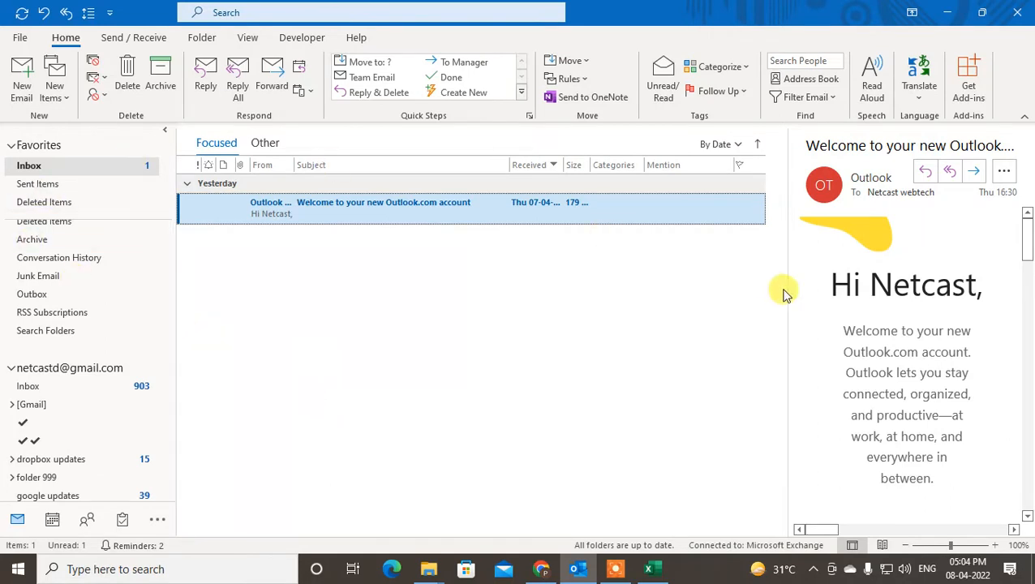
# Select both deleted security emails in the Deleted Items folder
pyautogui.click(45, 201)
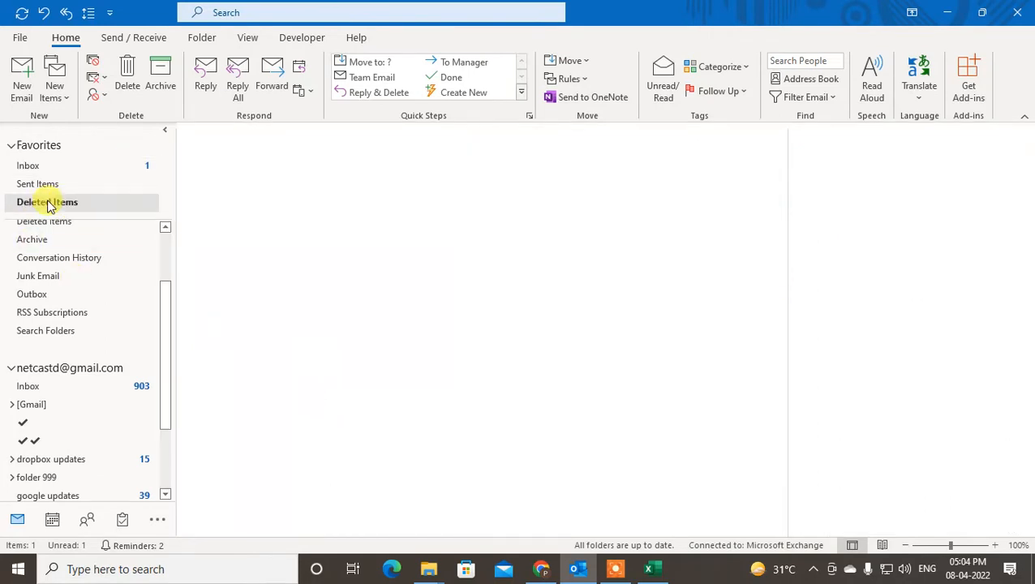
pyautogui.click(48, 202)
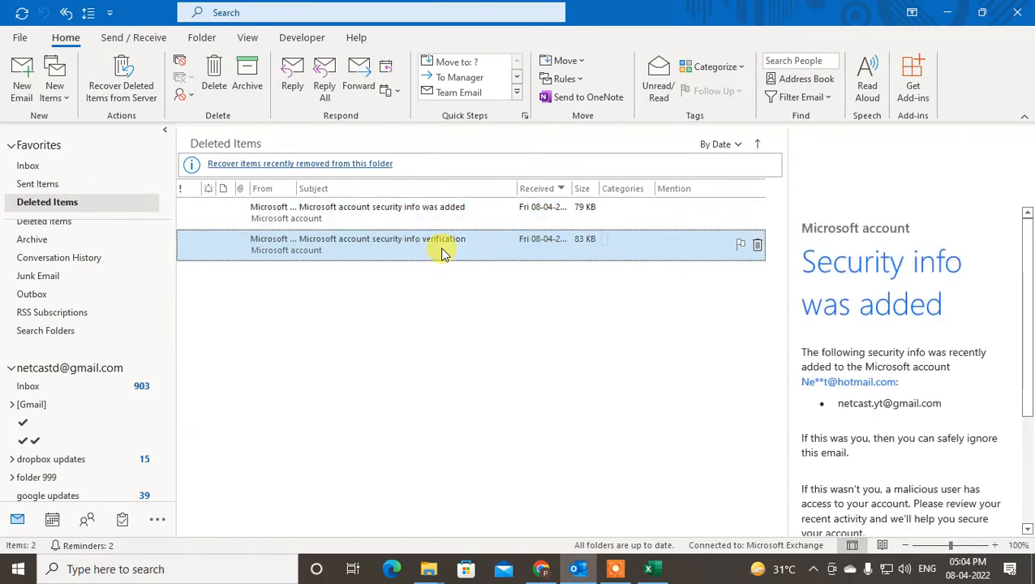
pyautogui.click(357, 211)
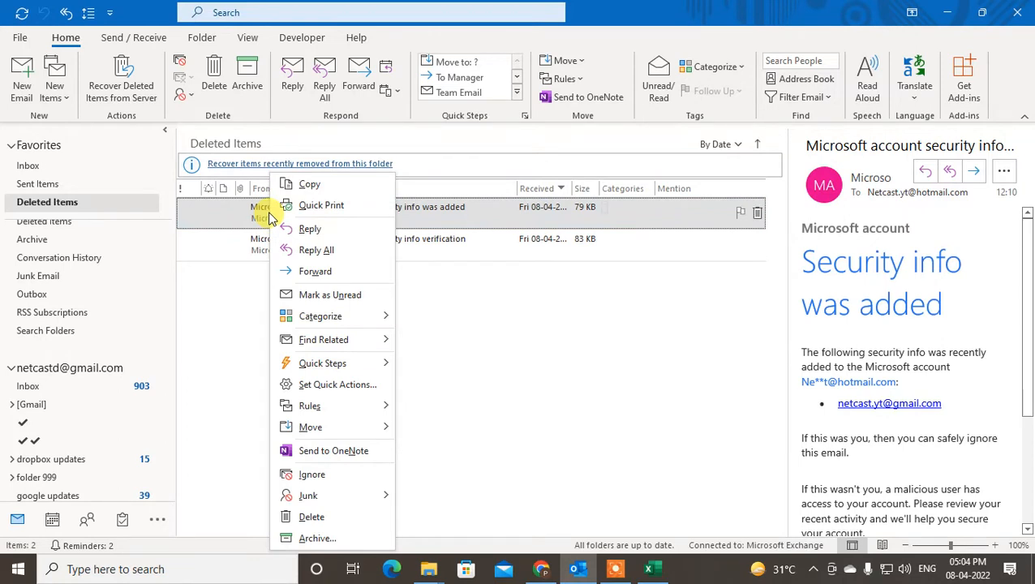
# Move the security-info-added email back to the Inbox via Move > Other Folder
pyautogui.click(665, 212)
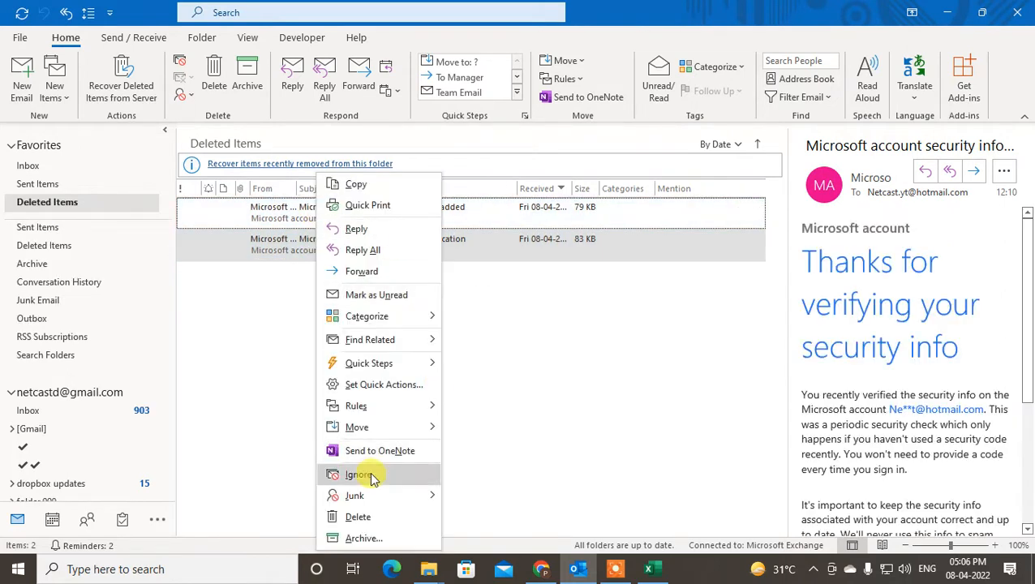
pyautogui.click(357, 426)
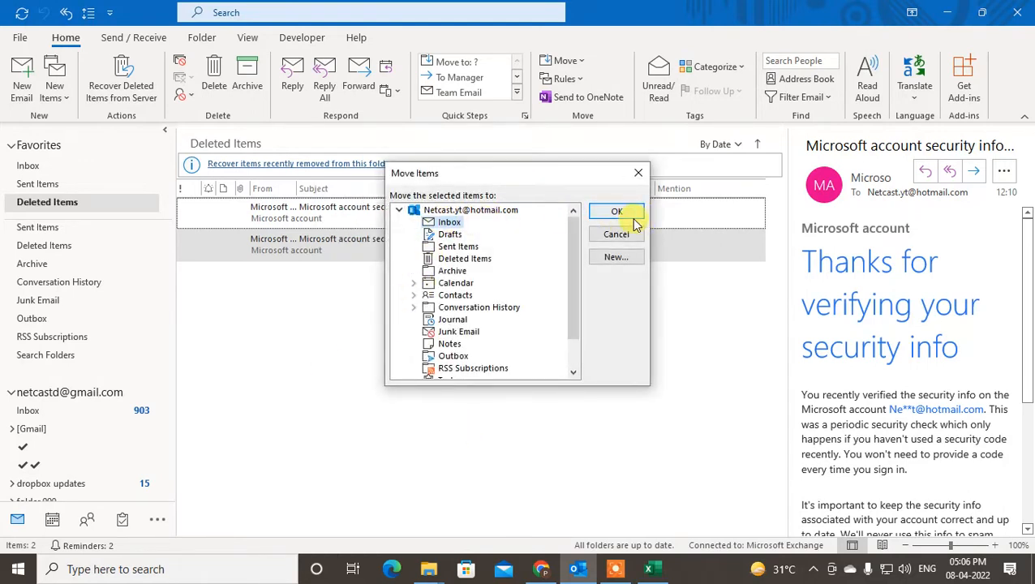
pyautogui.click(616, 211)
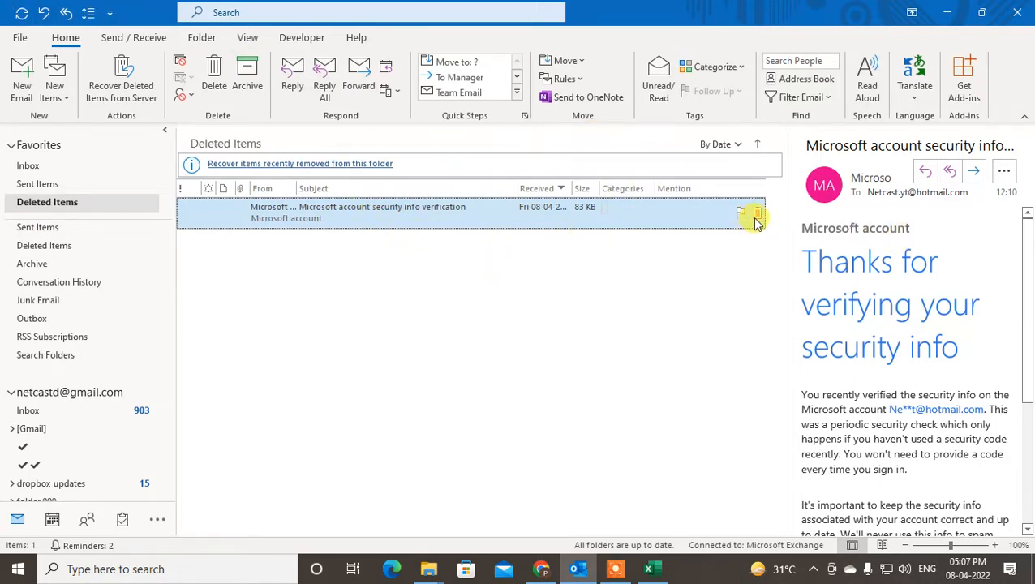
# Permanently delete the verification email, then view the restored email in the Inbox
pyautogui.click(756, 215)
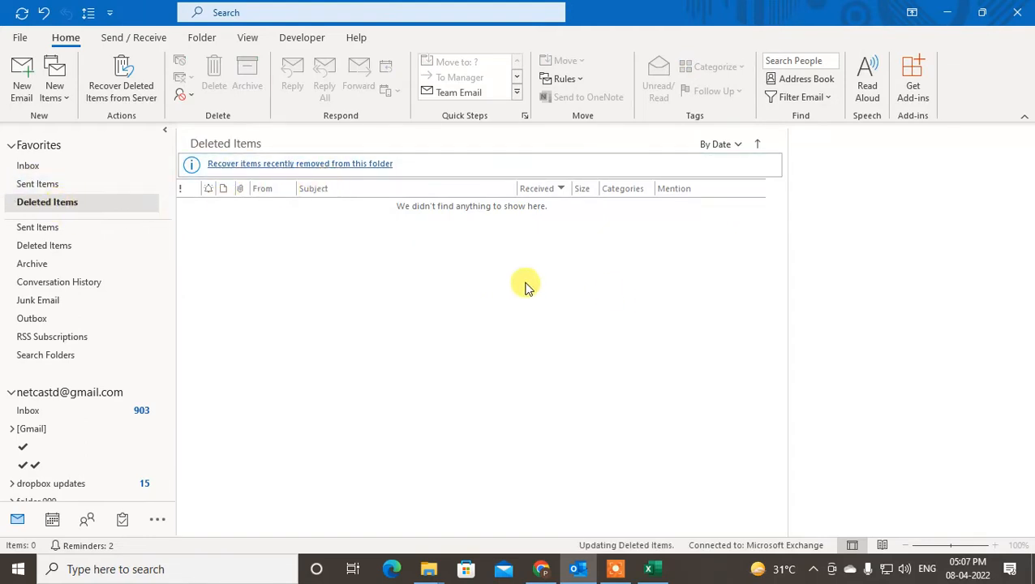
pyautogui.click(27, 166)
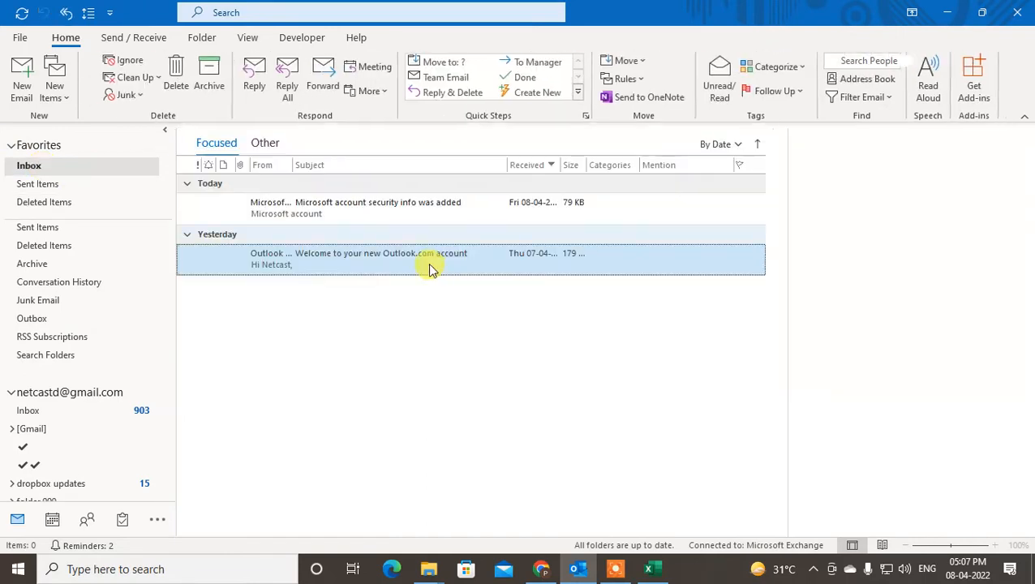
pyautogui.click(201, 37)
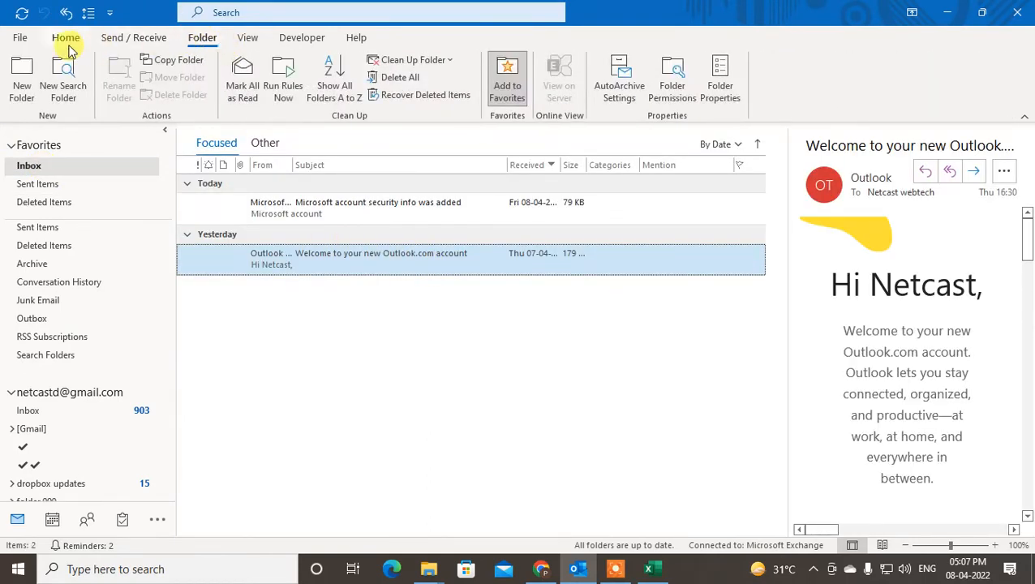
# Open Recover Deleted Items from the Folder ribbon commands
pyautogui.click(65, 37)
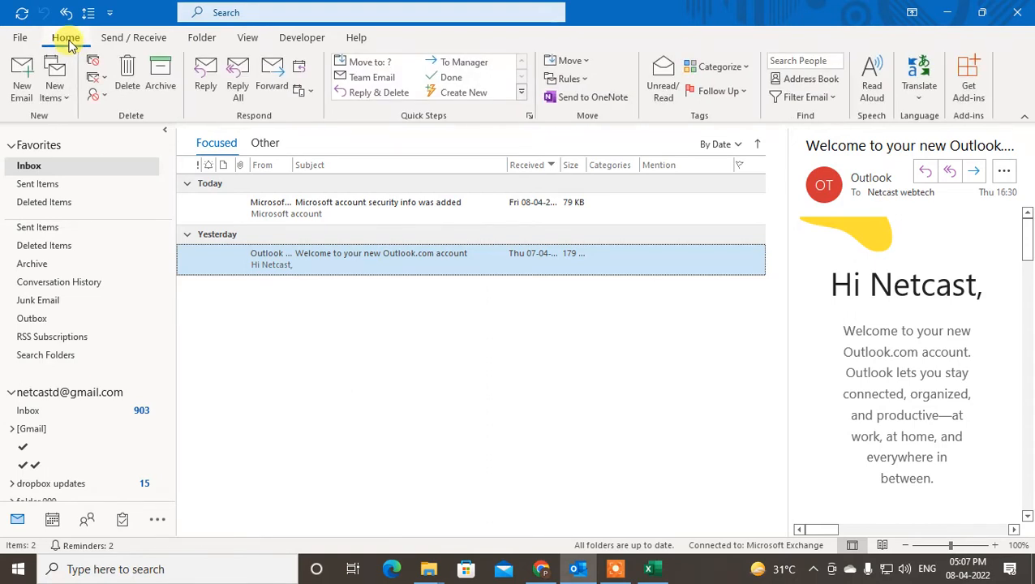
pyautogui.click(201, 37)
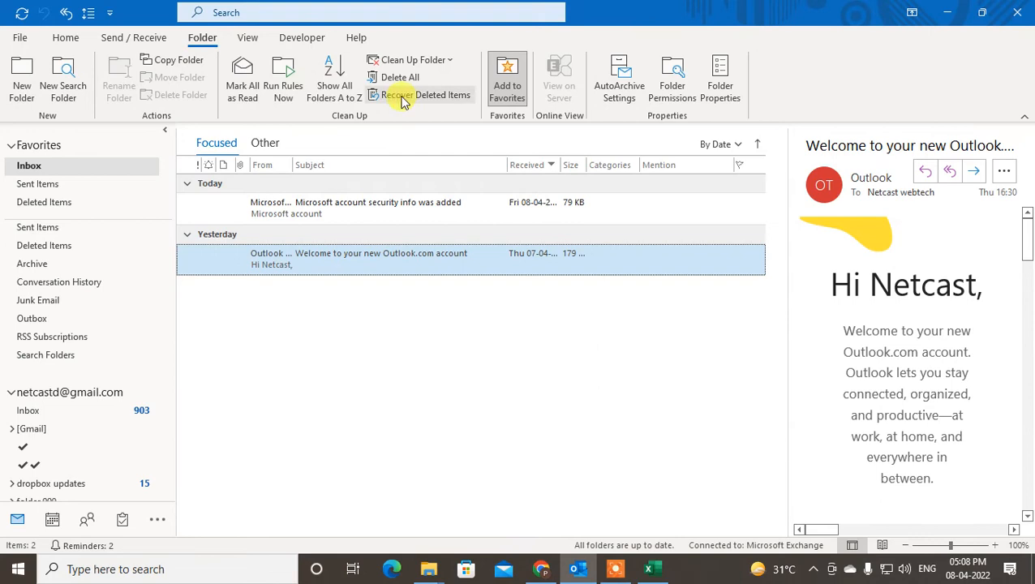
pyautogui.moveTo(415, 98)
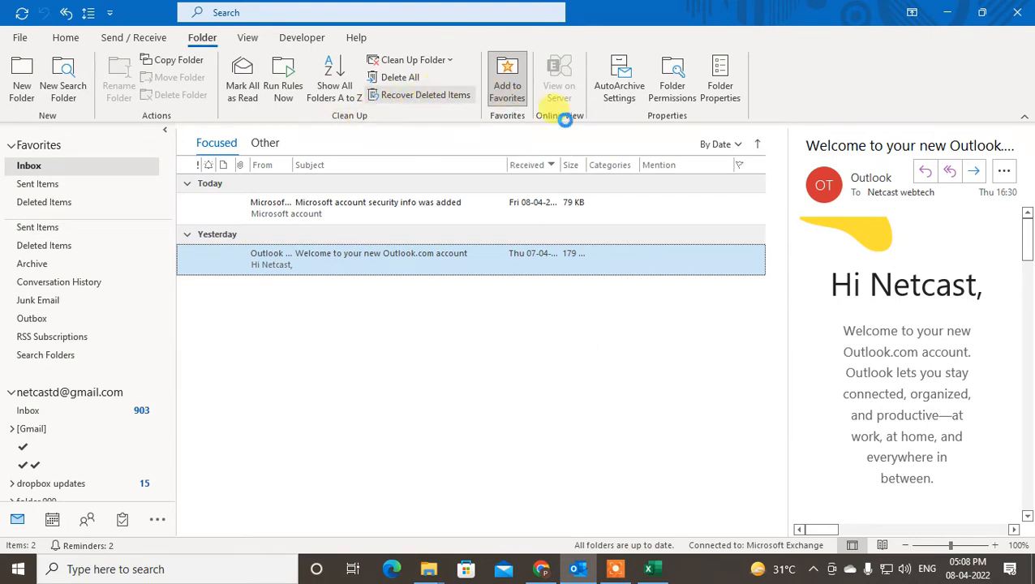
pyautogui.click(425, 94)
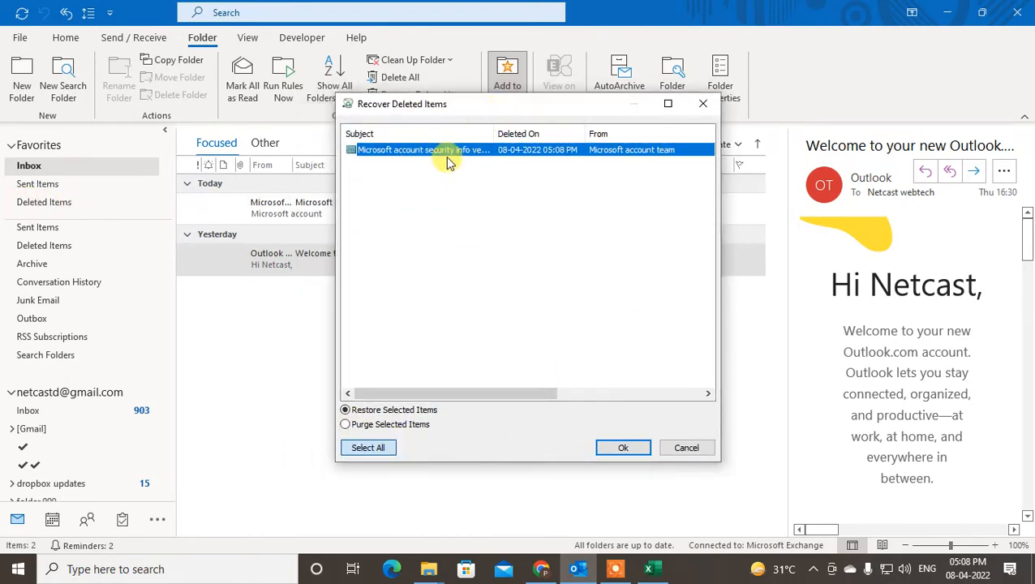
pyautogui.moveTo(416, 464)
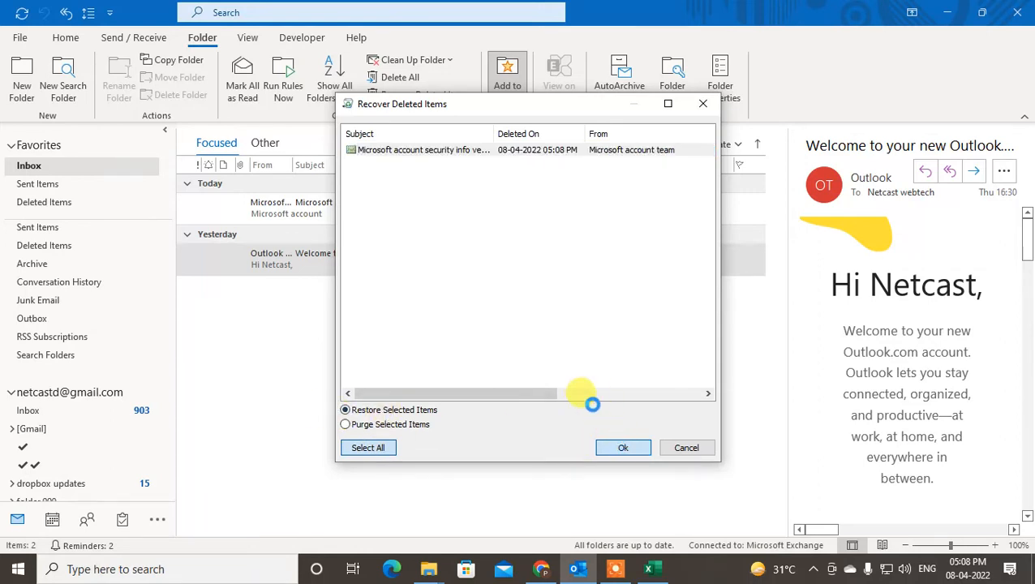
# Restore the security verification email and confirm all three emails in the Inbox
pyautogui.click(623, 448)
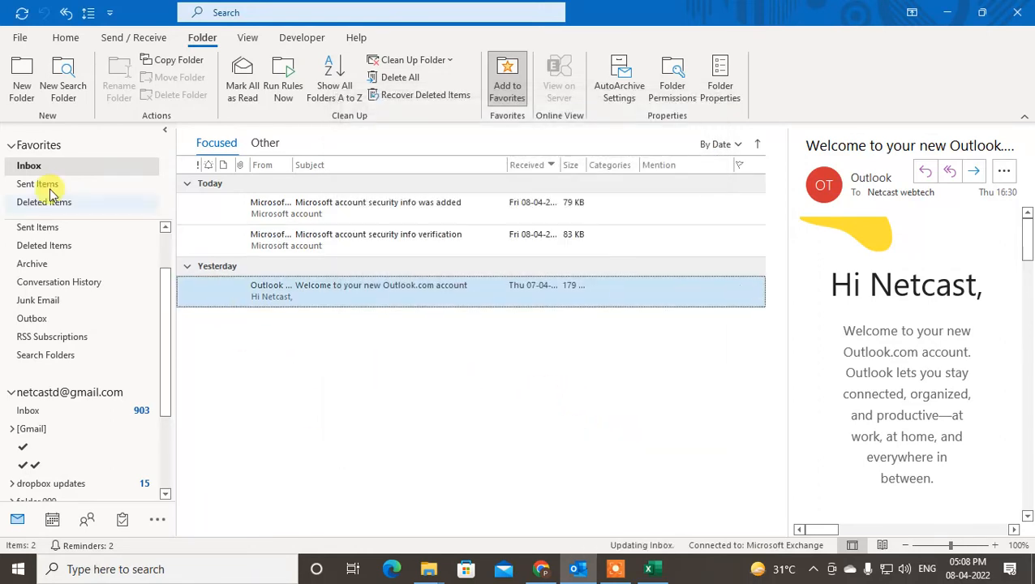
pyautogui.click(356, 208)
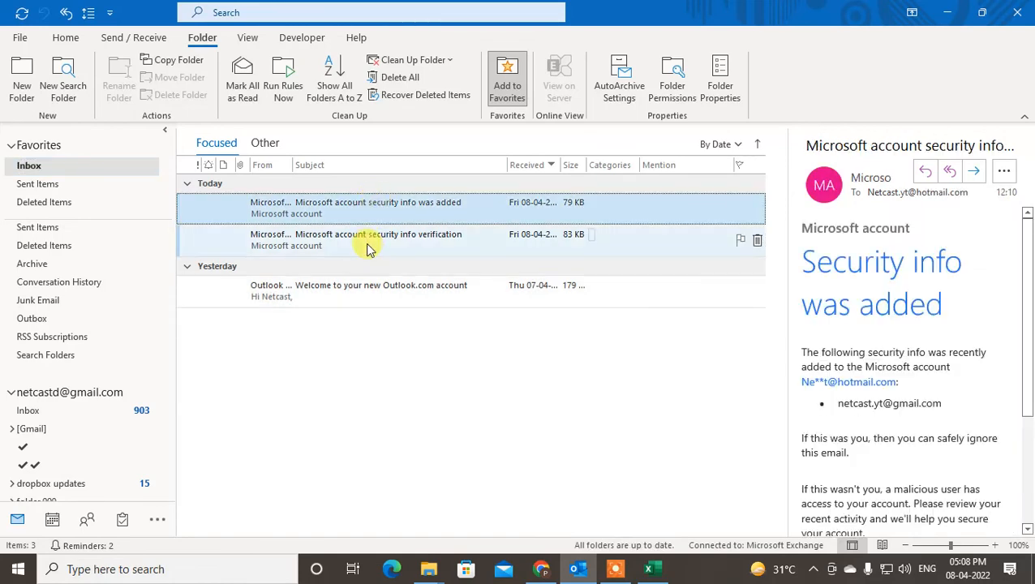